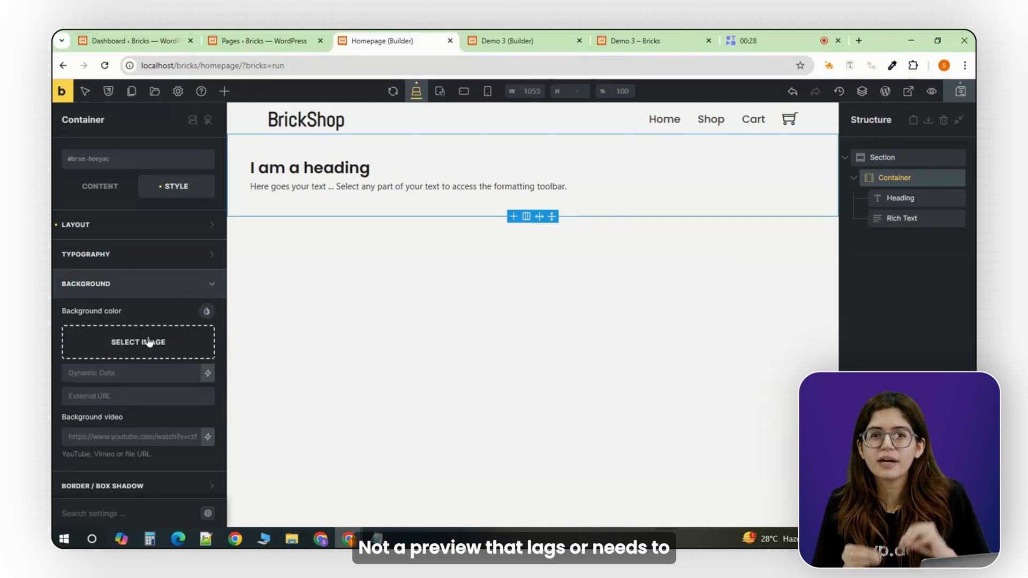
# Give the Homepage container the dark desk-lamp background and a taller height, then move to the Demo 3 builder.
pyautogui.click(137, 343)
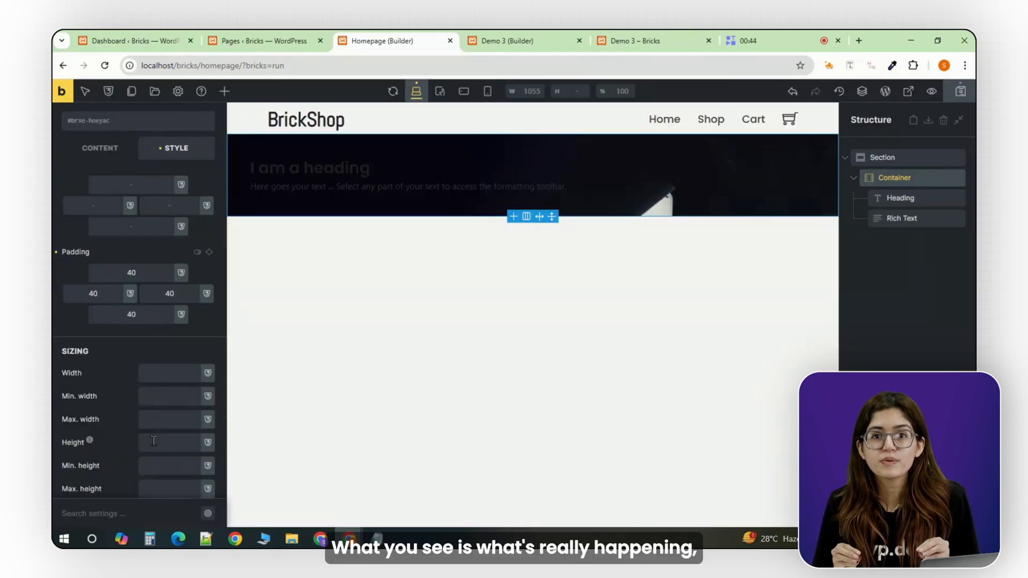
pyautogui.click(309, 167)
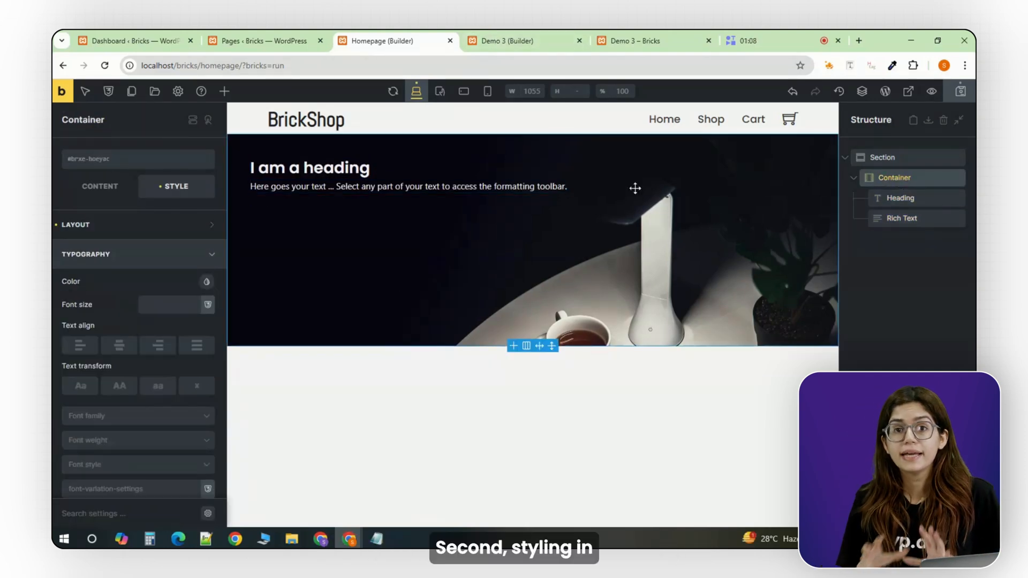
pyautogui.click(509, 41)
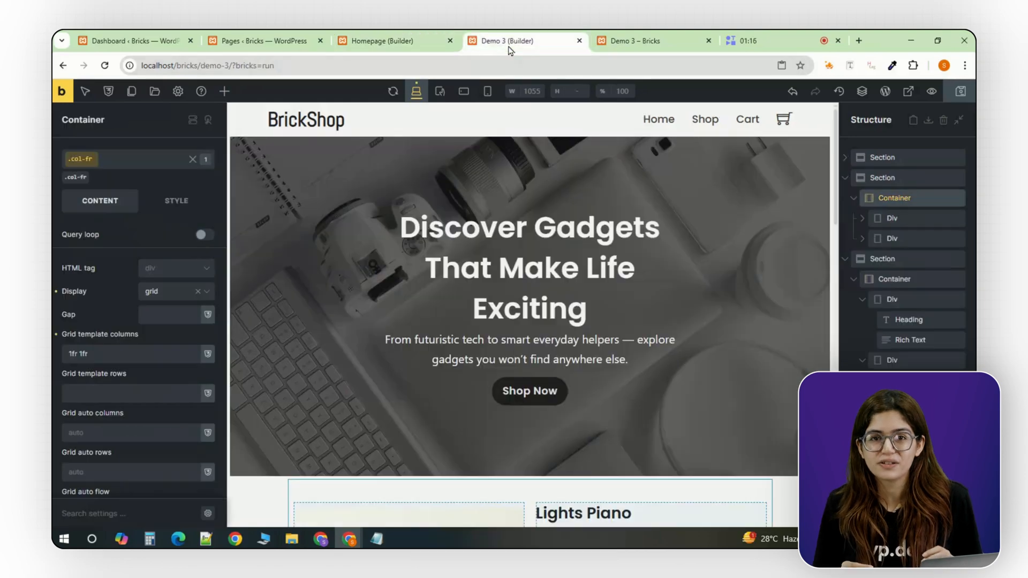
# Set the .heading-large product card headings to font size 22 in Typography.
pyautogui.scroll(-3)
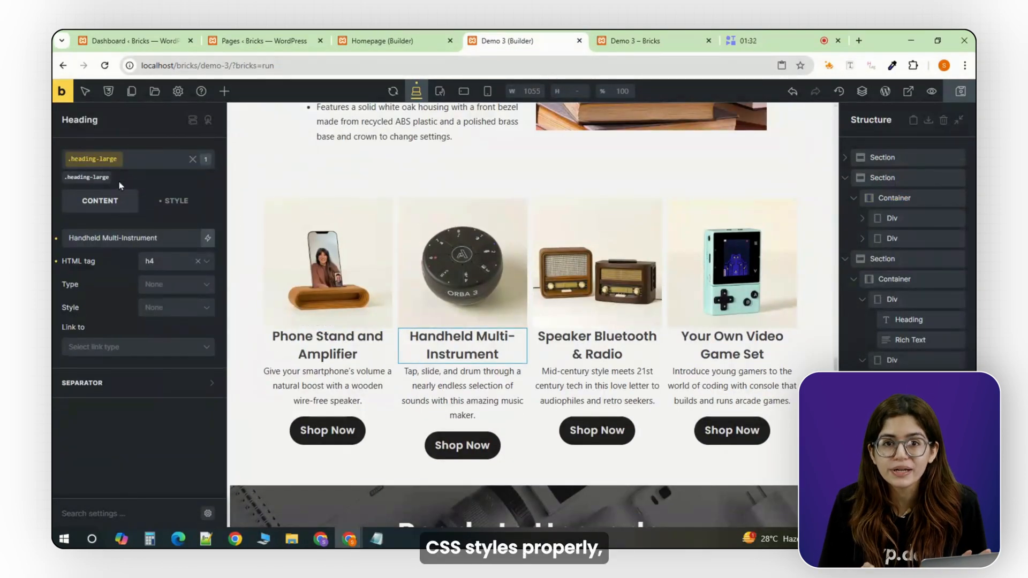
pyautogui.click(176, 201)
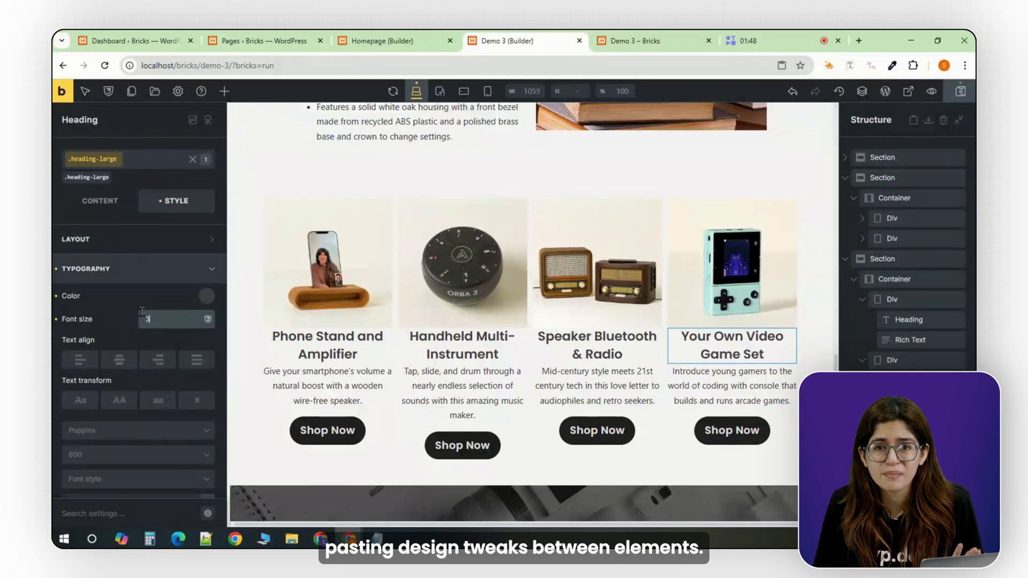
pyautogui.write('22')
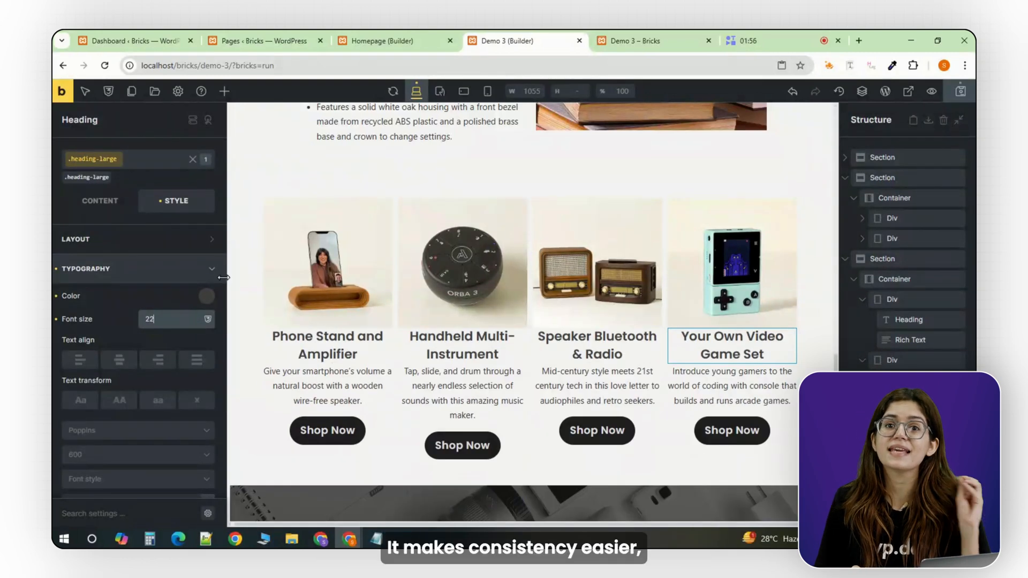
pyautogui.click(206, 296)
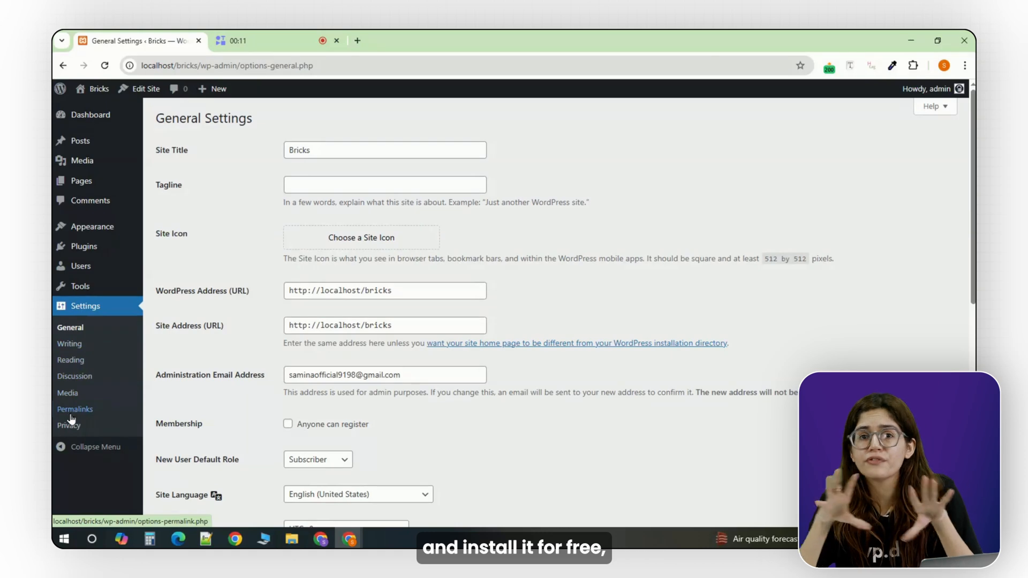
# Switch permalinks to Post name and reach the theme zip upload form.
pyautogui.click(74, 410)
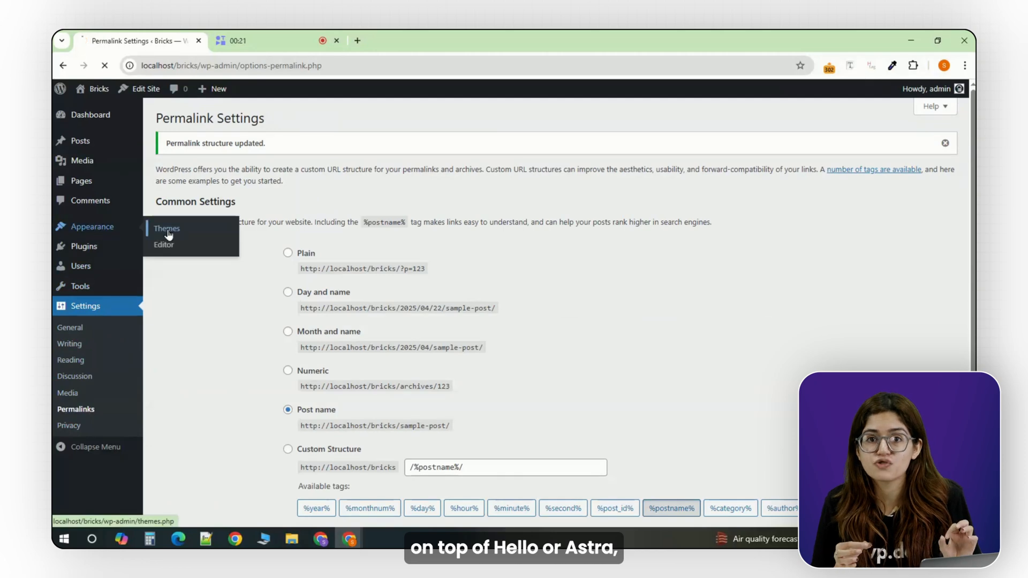
pyautogui.click(166, 228)
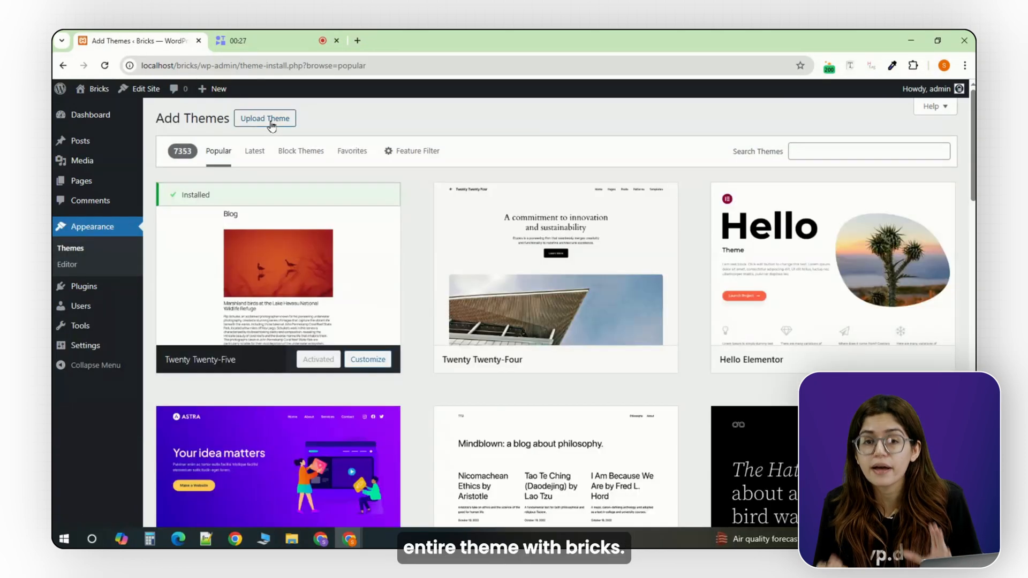
pyautogui.click(265, 117)
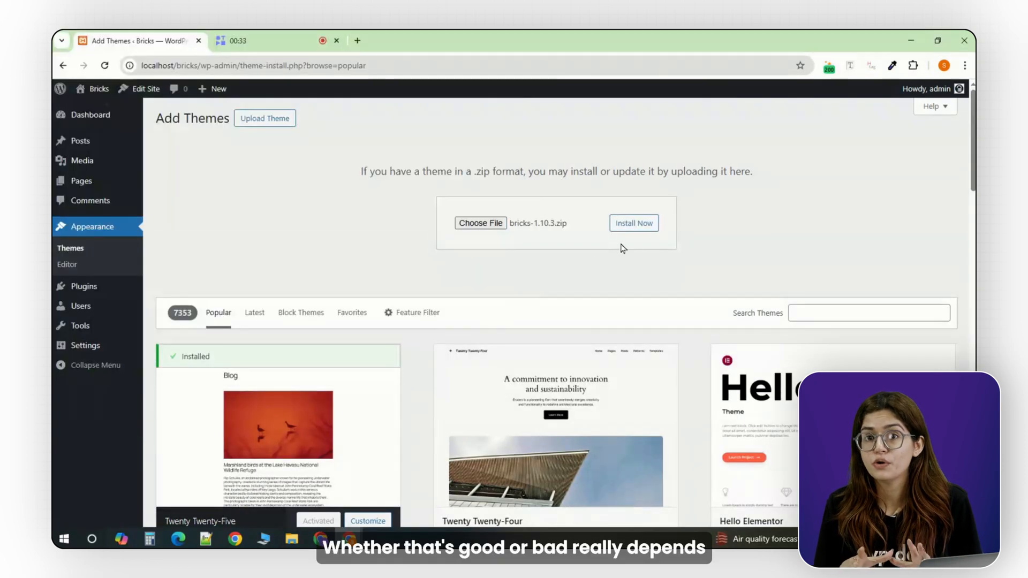
# Choose bricks-1.10.3.zip and install the Bricks theme.
pyautogui.click(634, 223)
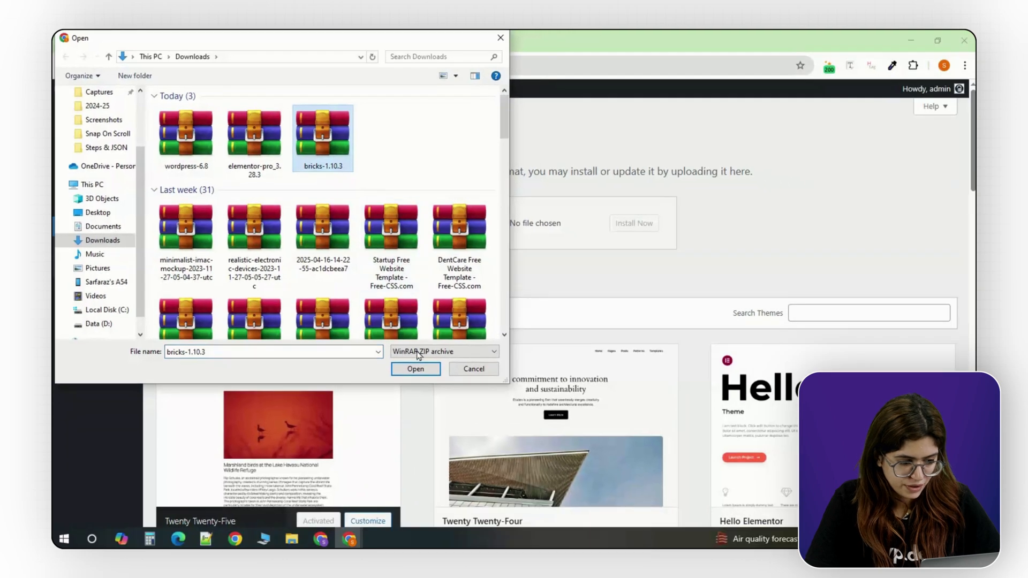
pyautogui.click(416, 369)
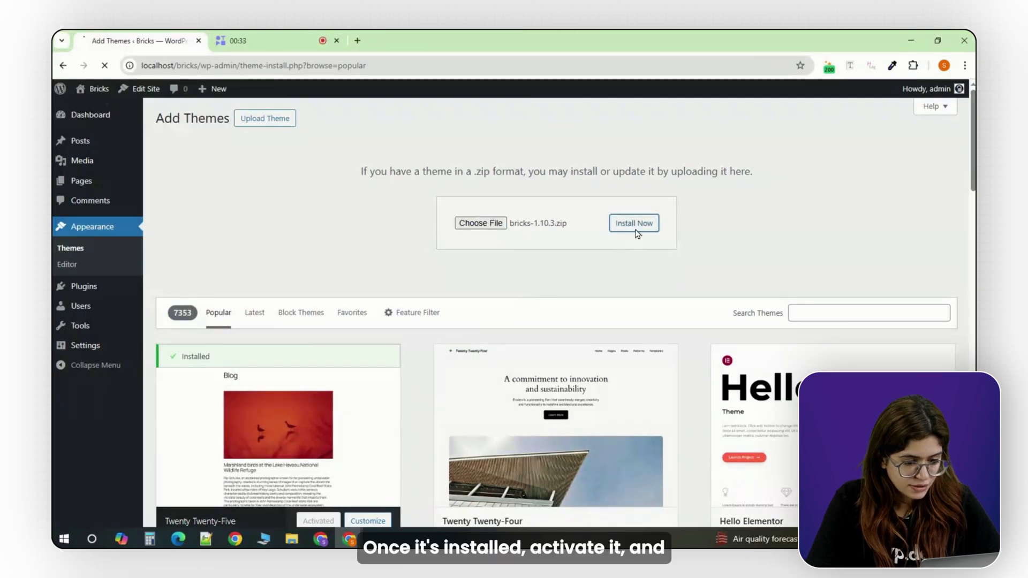
pyautogui.click(634, 223)
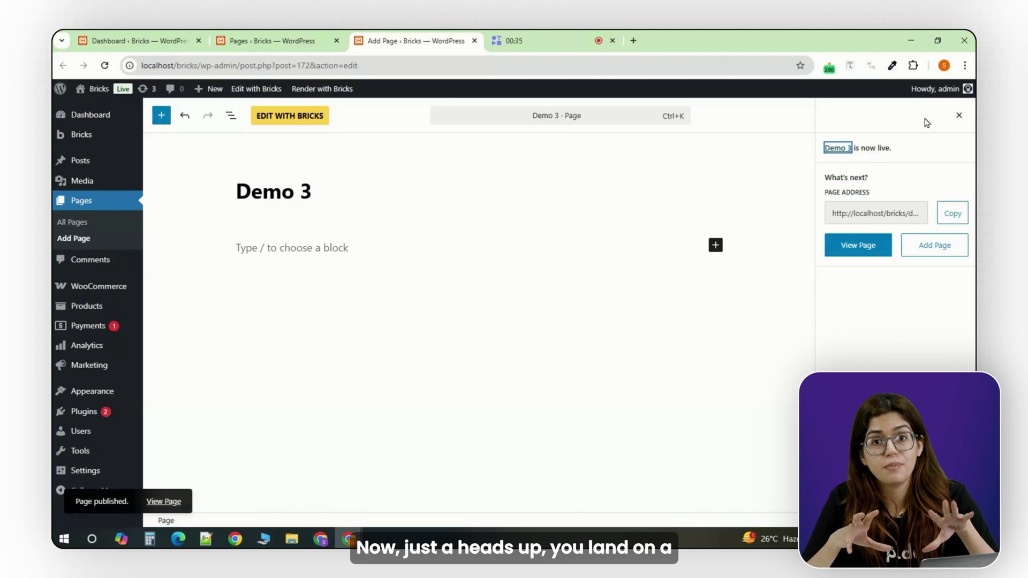
# Publish Demo 3, edit it with Bricks and show the builder settings panel.
pyautogui.click(289, 116)
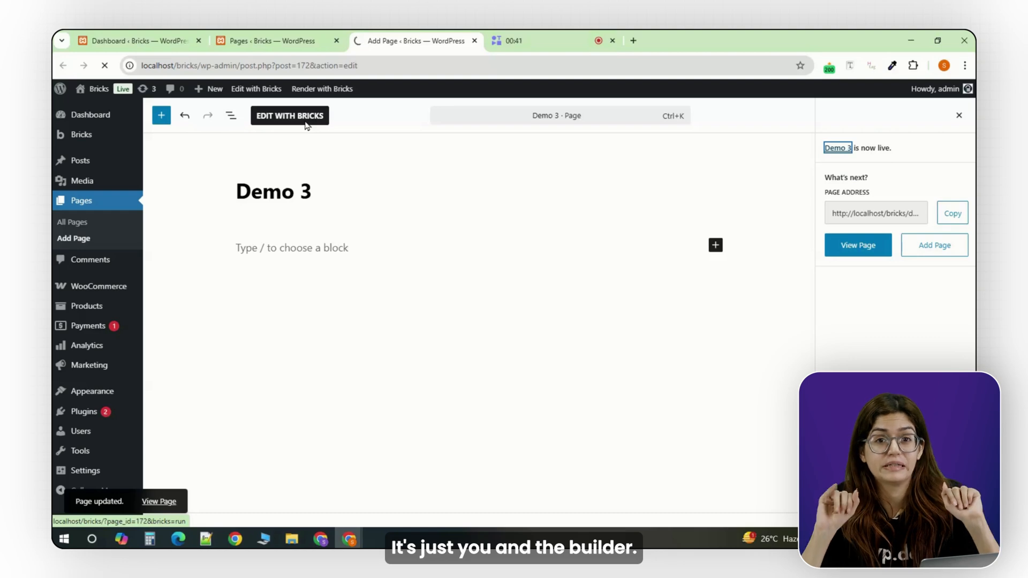
pyautogui.click(289, 116)
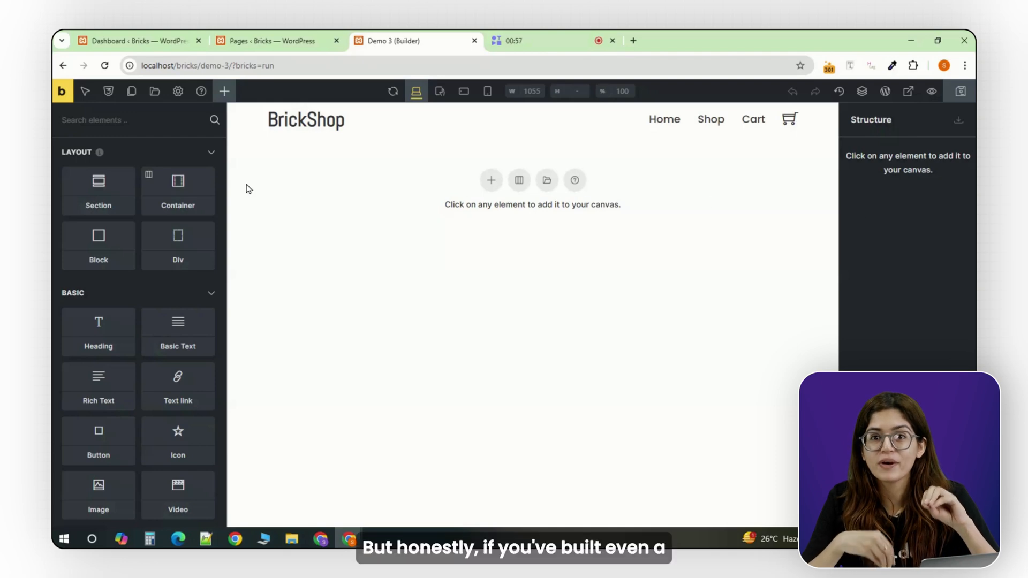
pyautogui.moveTo(177, 246)
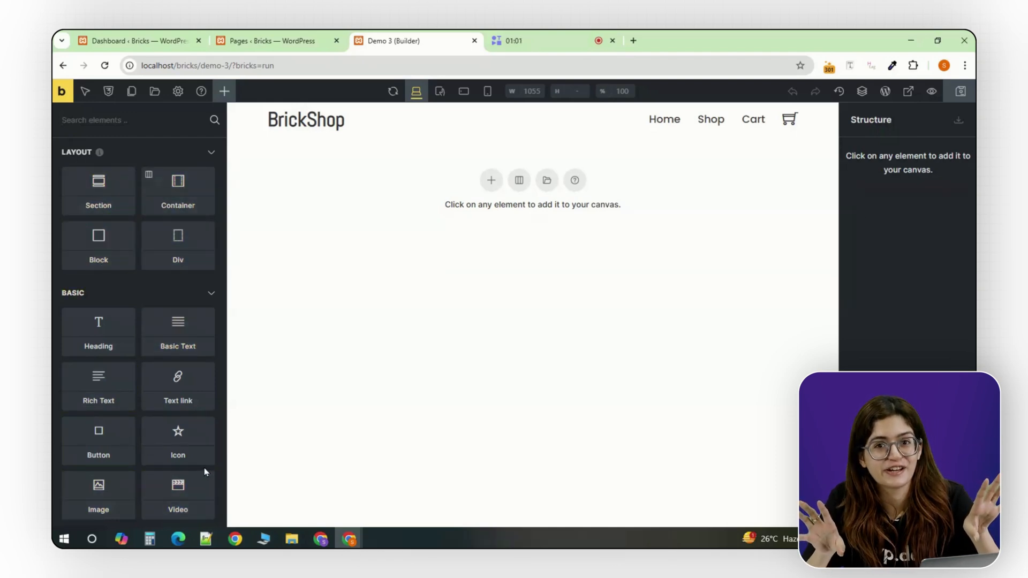
pyautogui.scroll(-3)
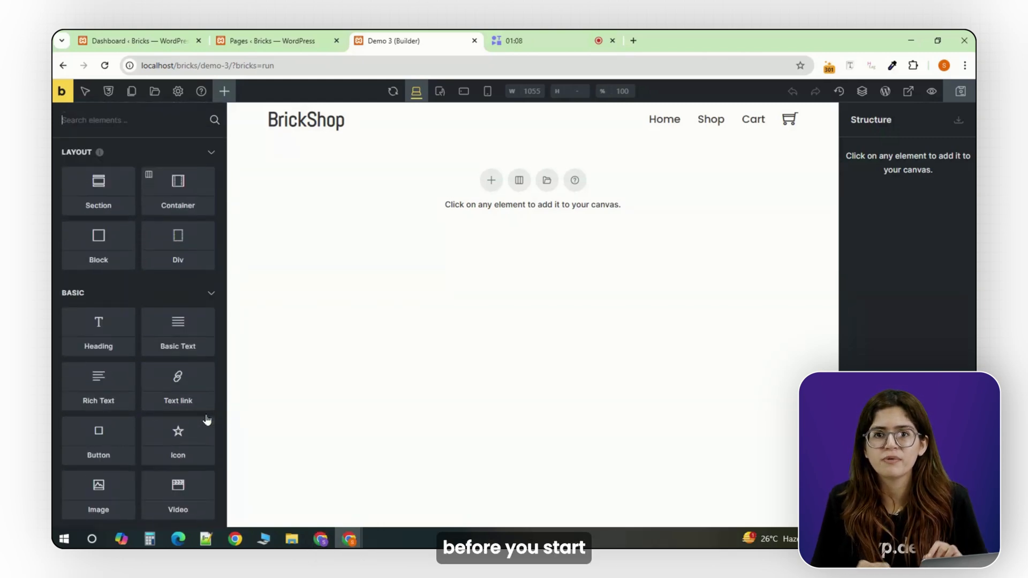
pyautogui.click(178, 91)
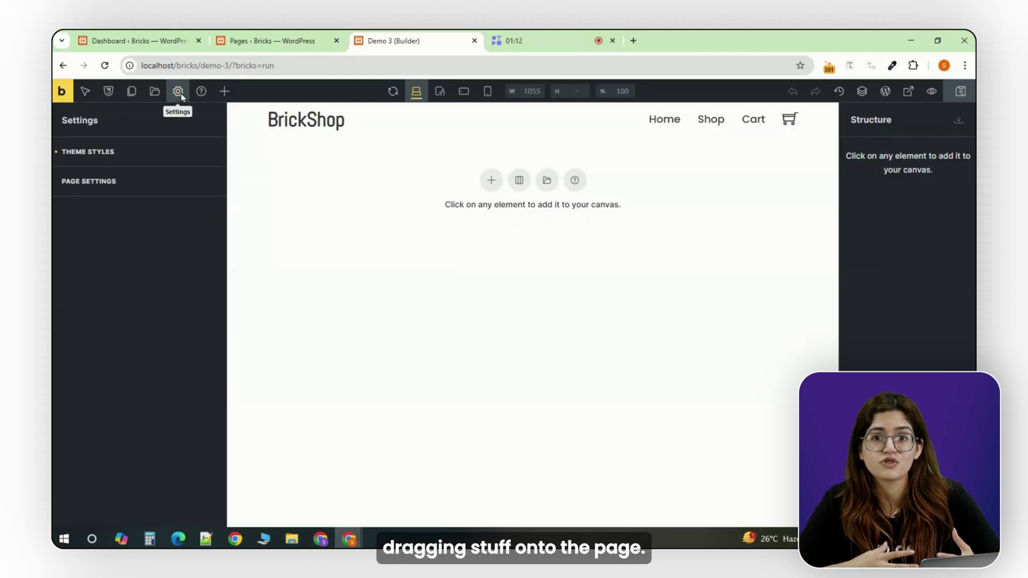
# Create the Style1 theme style, assign where it applies and set the site layout to Wide.
pyautogui.click(88, 152)
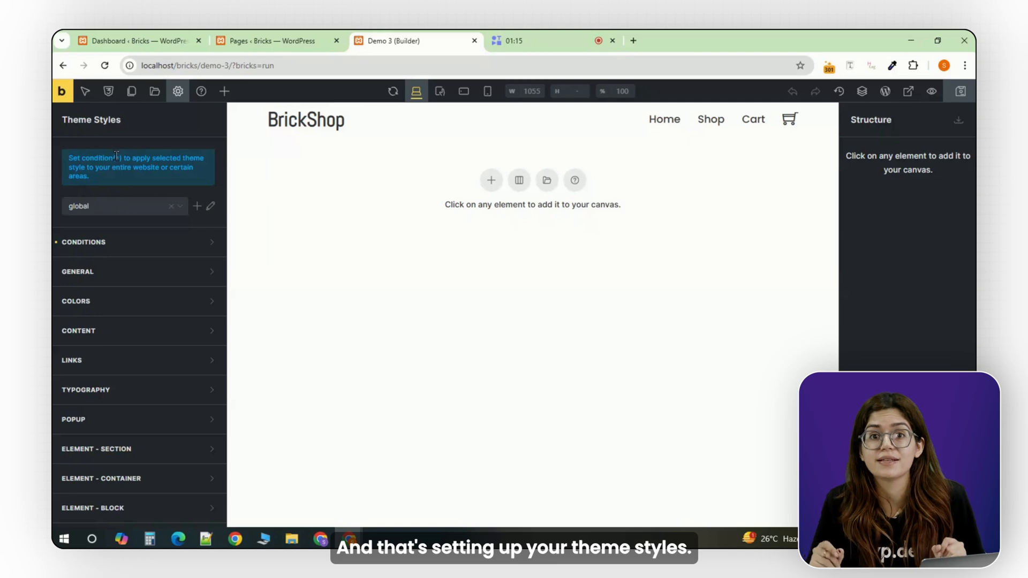
pyautogui.moveTo(168, 206)
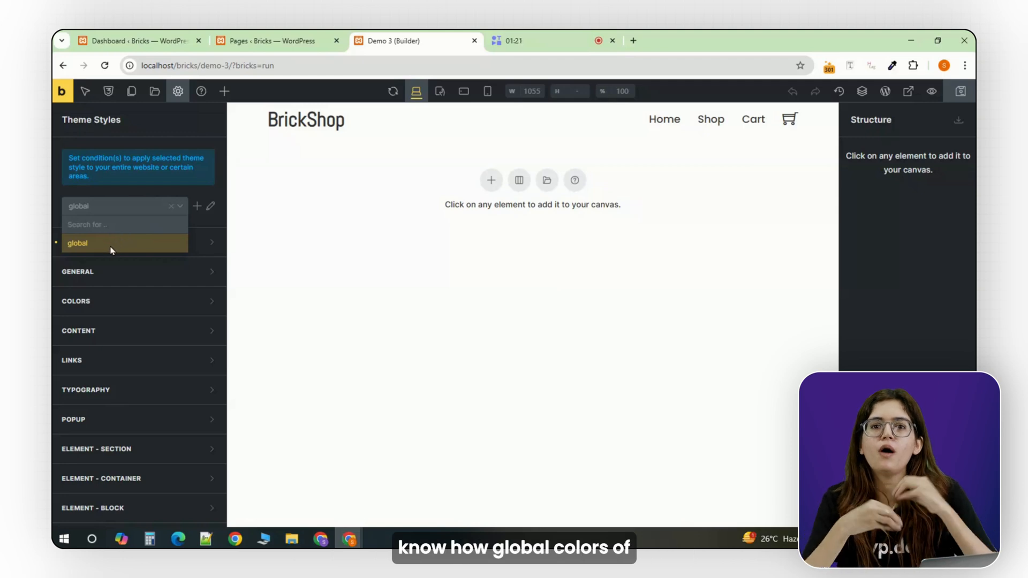
pyautogui.click(78, 243)
pyautogui.write('Style1')
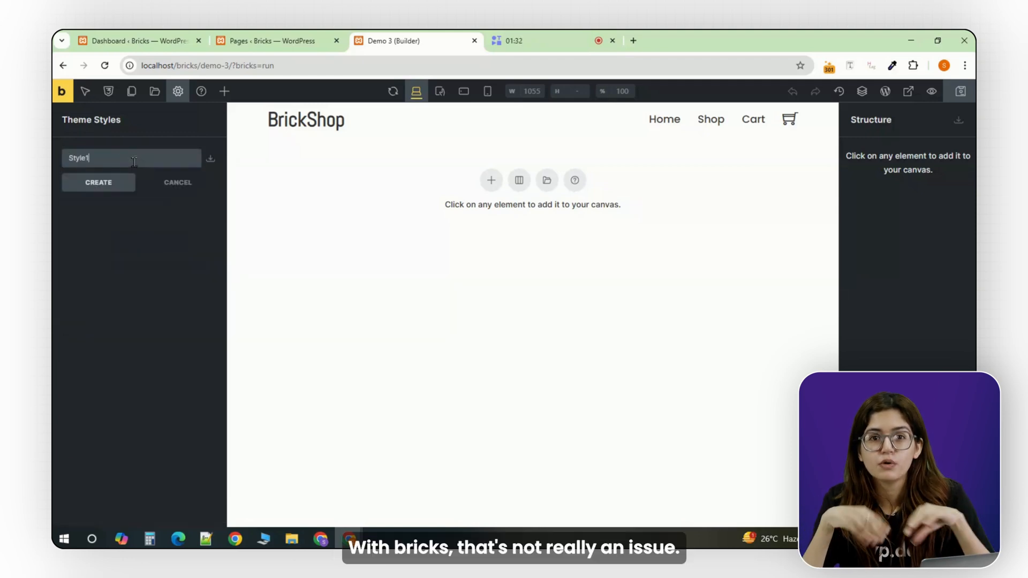
pyautogui.click(98, 182)
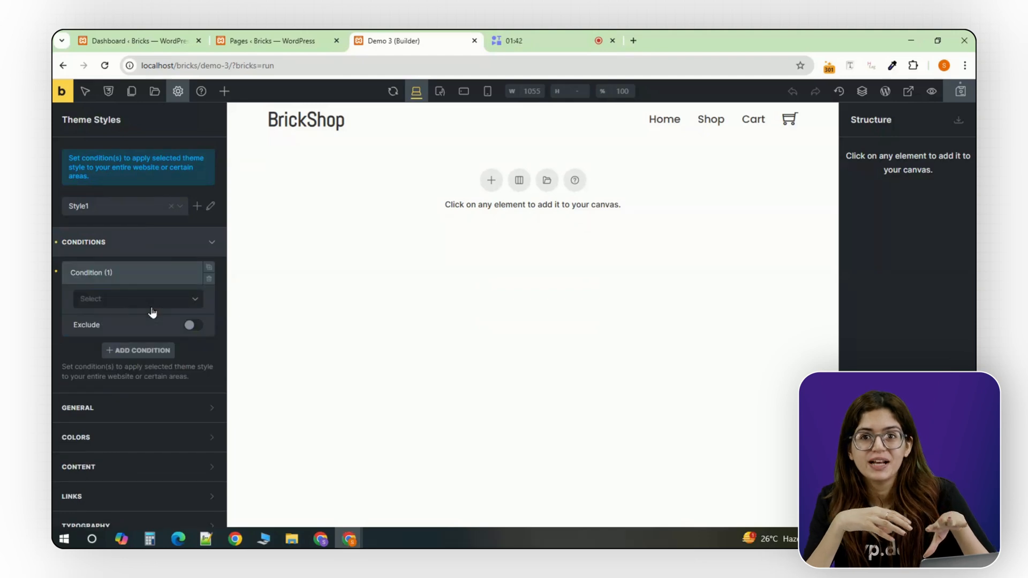
pyautogui.click(138, 298)
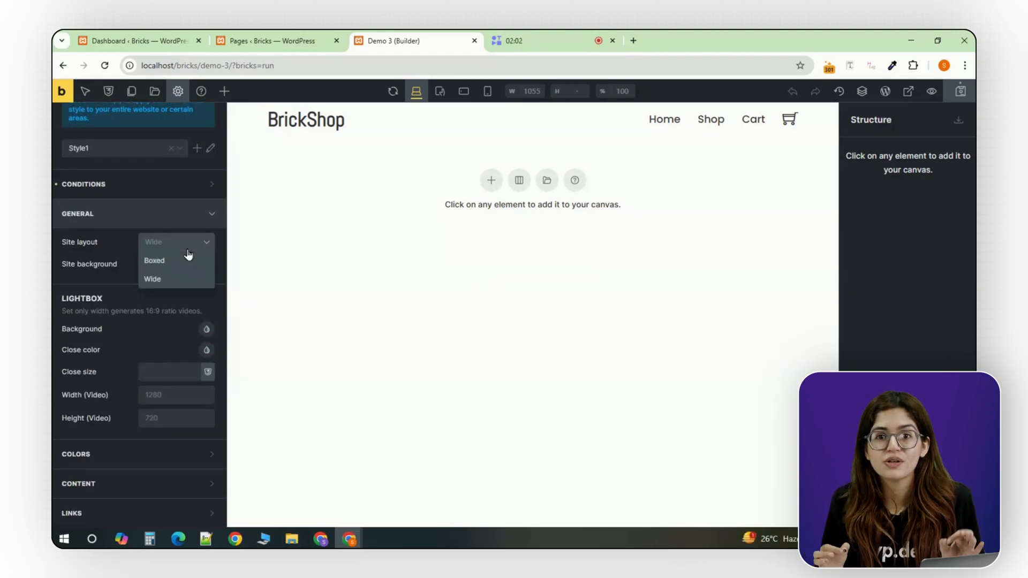
pyautogui.click(206, 264)
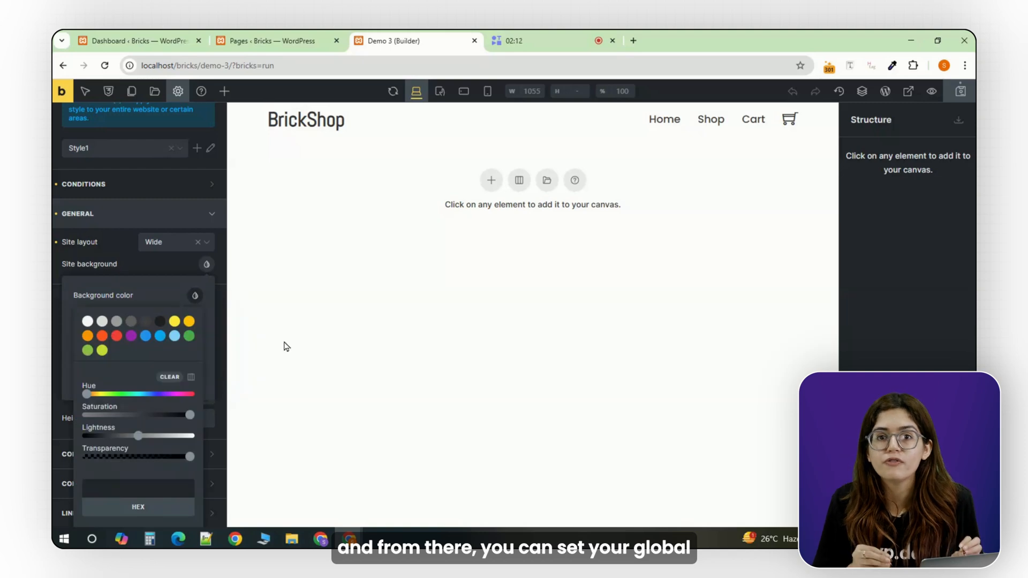
pyautogui.click(88, 321)
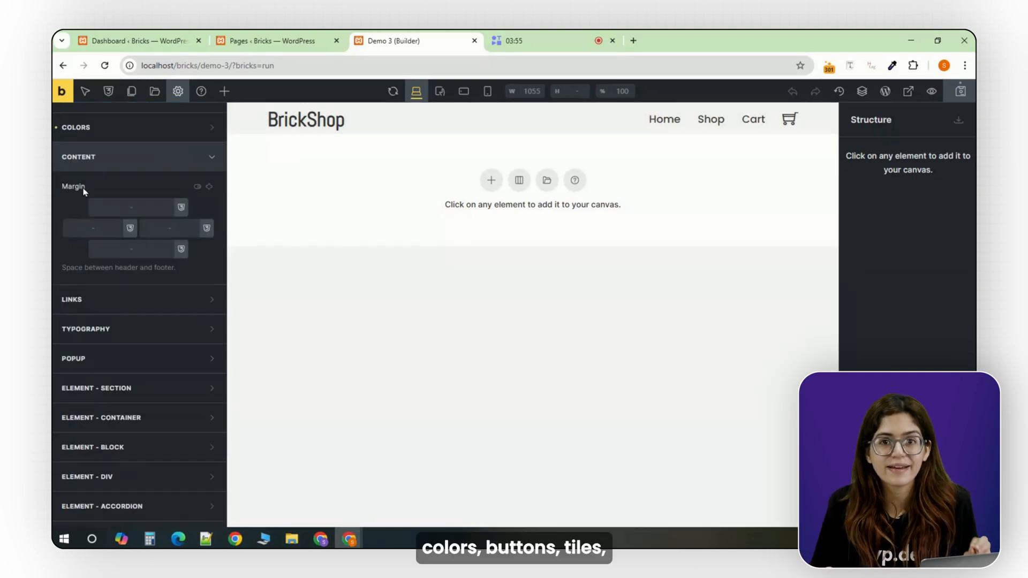
pyautogui.click(78, 157)
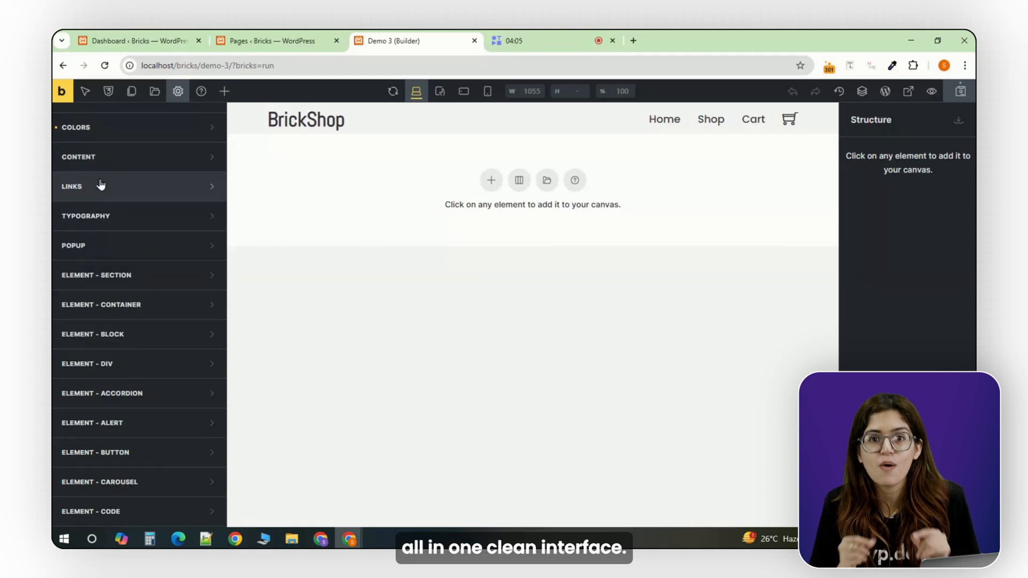
# Set all headings to Poppins at font weight 700 in the theme typography.
pyautogui.click(86, 217)
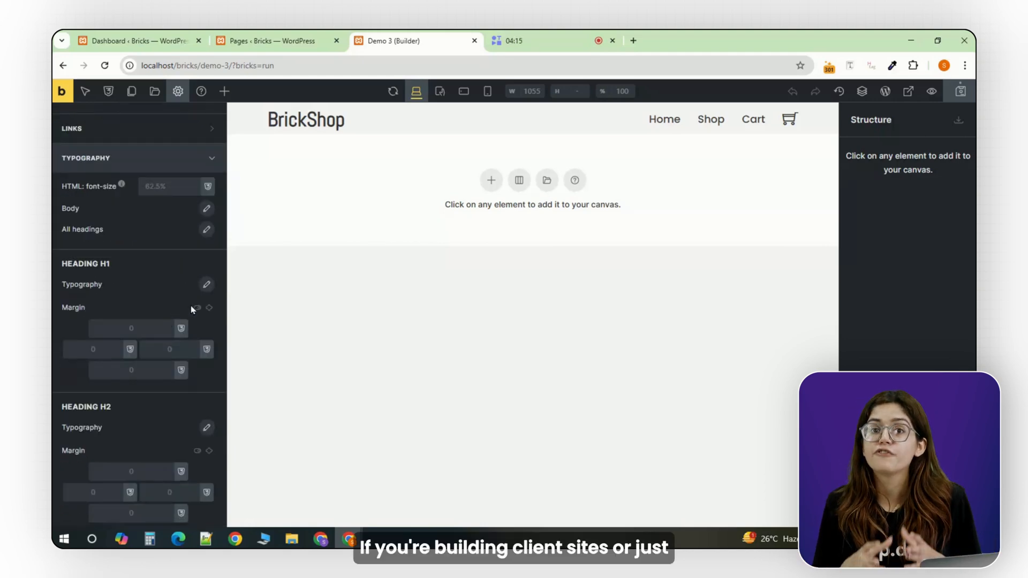
pyautogui.scroll(-3)
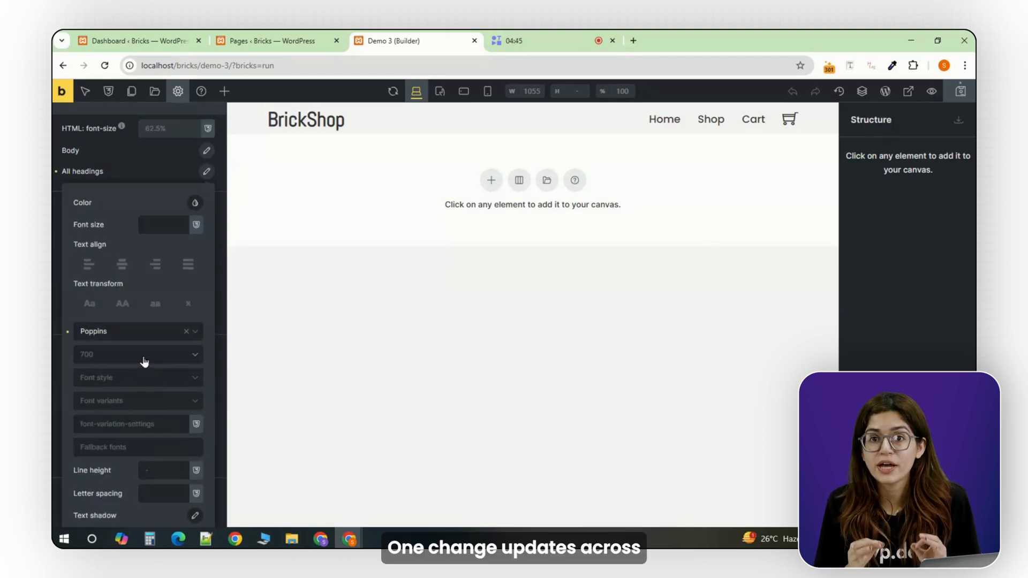
pyautogui.click(195, 202)
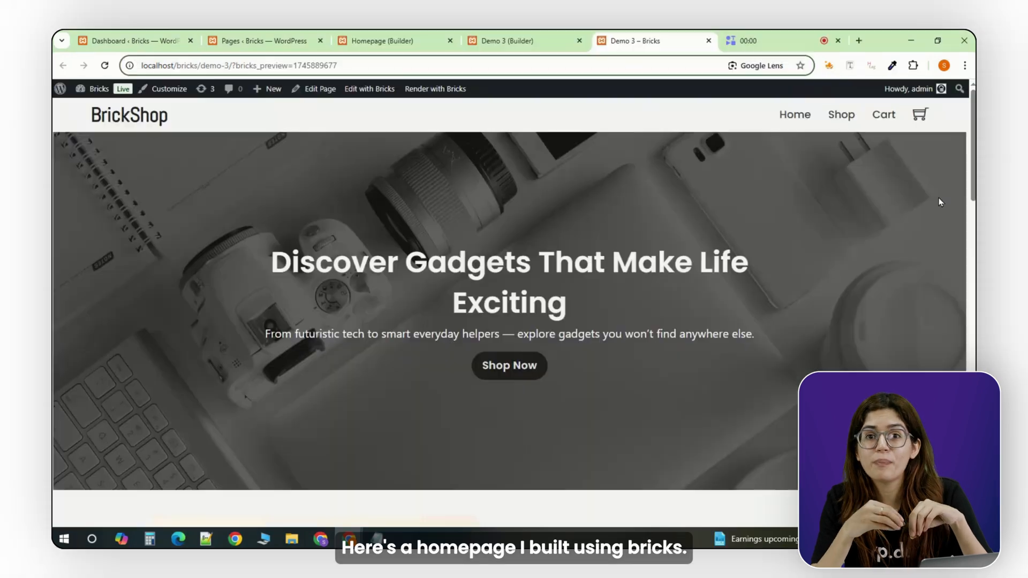
# Scroll the live homepage from hero through product cards and banner, then return to the Homepage builder.
pyautogui.scroll(-3)
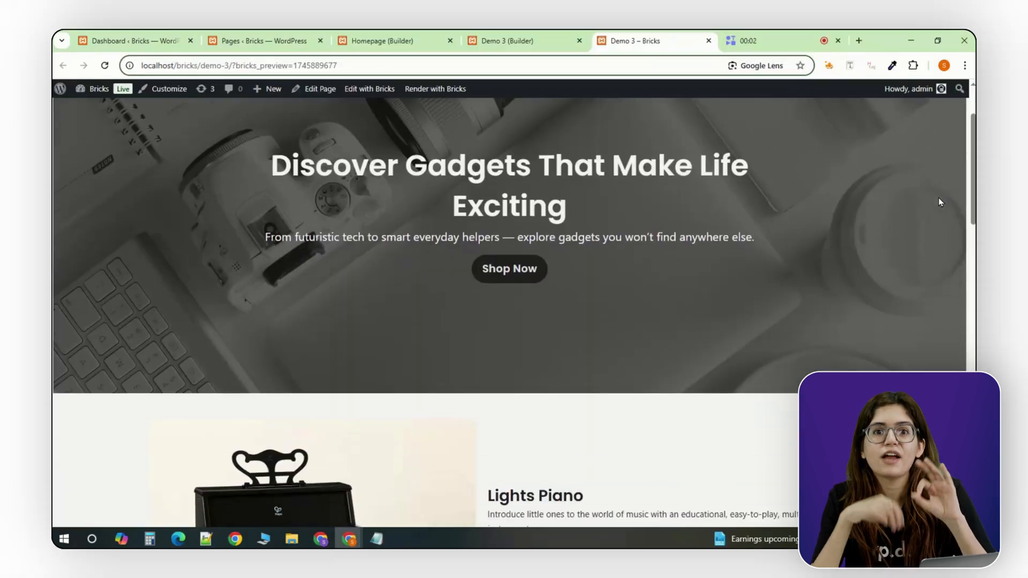
pyautogui.scroll(-3)
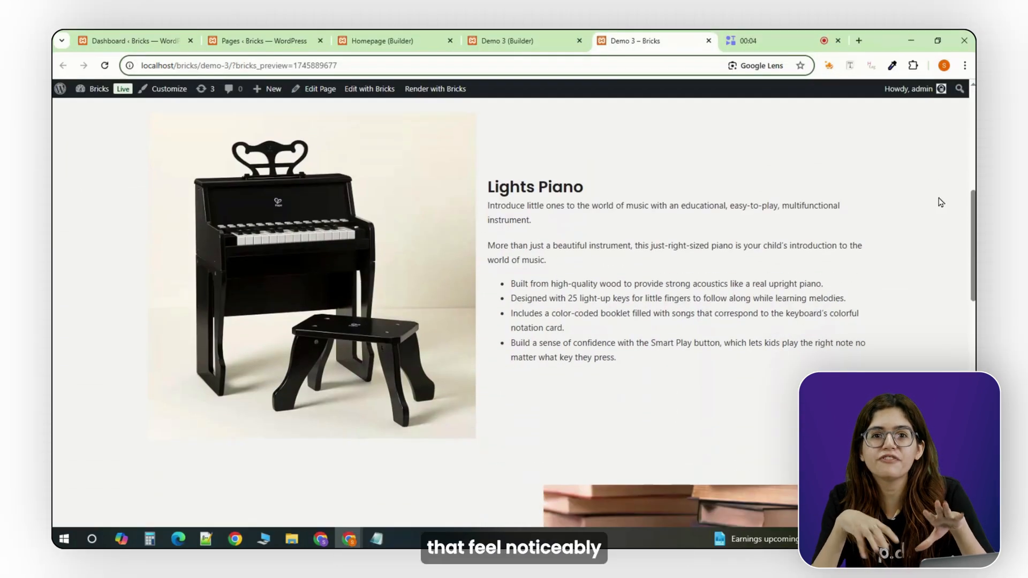
pyautogui.scroll(-3)
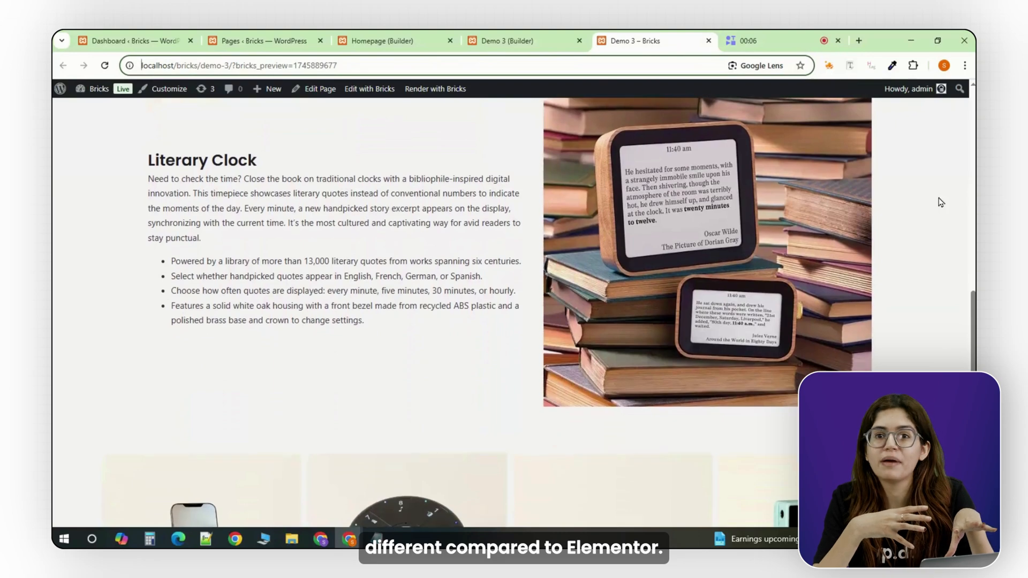
pyautogui.scroll(-3)
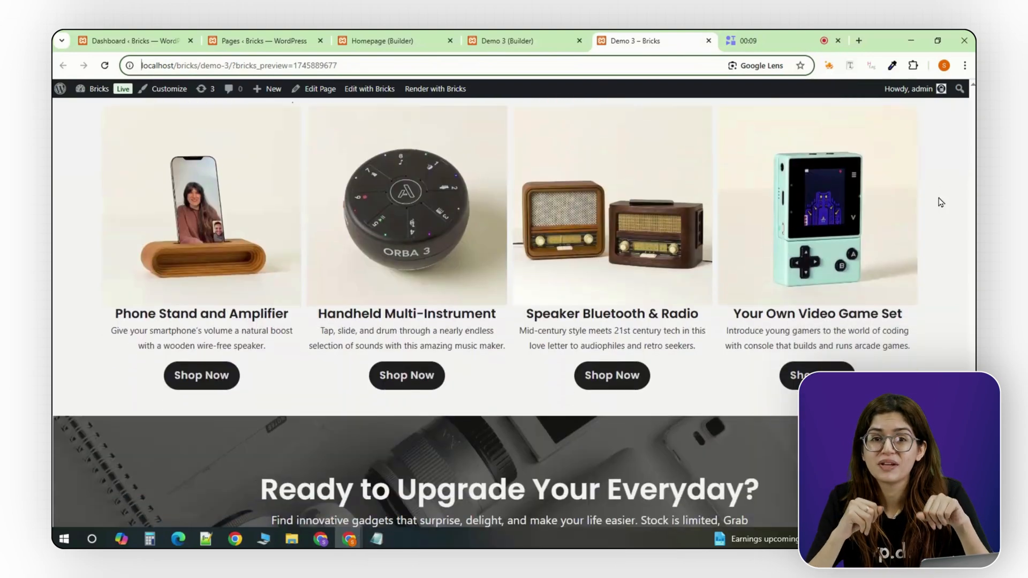
pyautogui.click(384, 41)
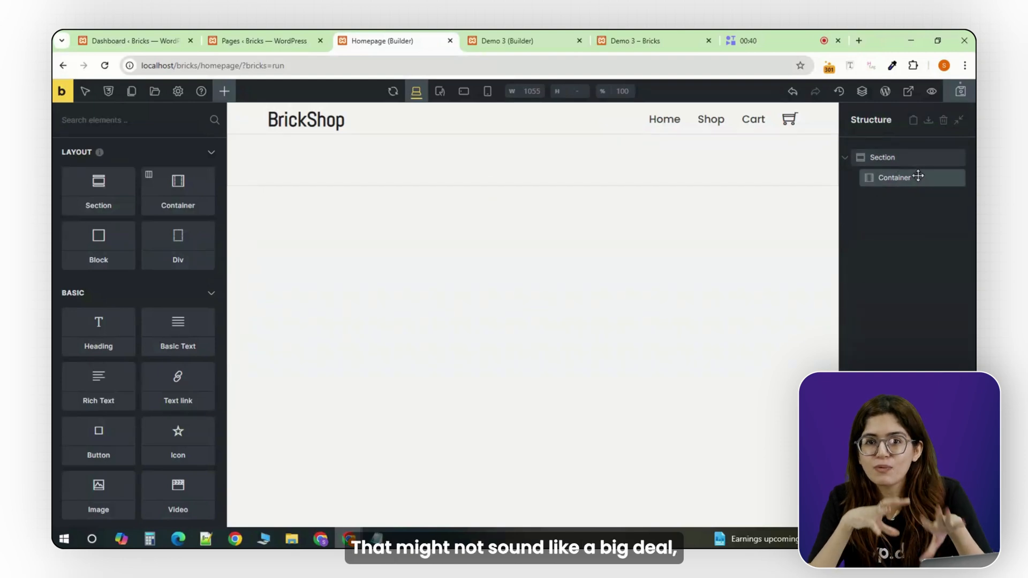
# Add a Heading and a Rich Text paragraph inside the homepage container.
pyautogui.click(893, 178)
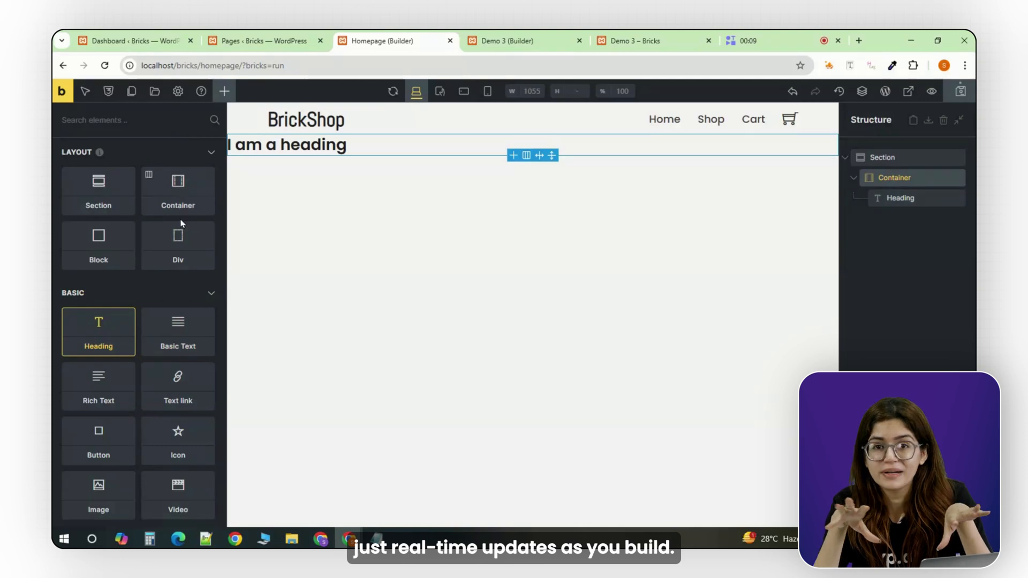
pyautogui.click(98, 385)
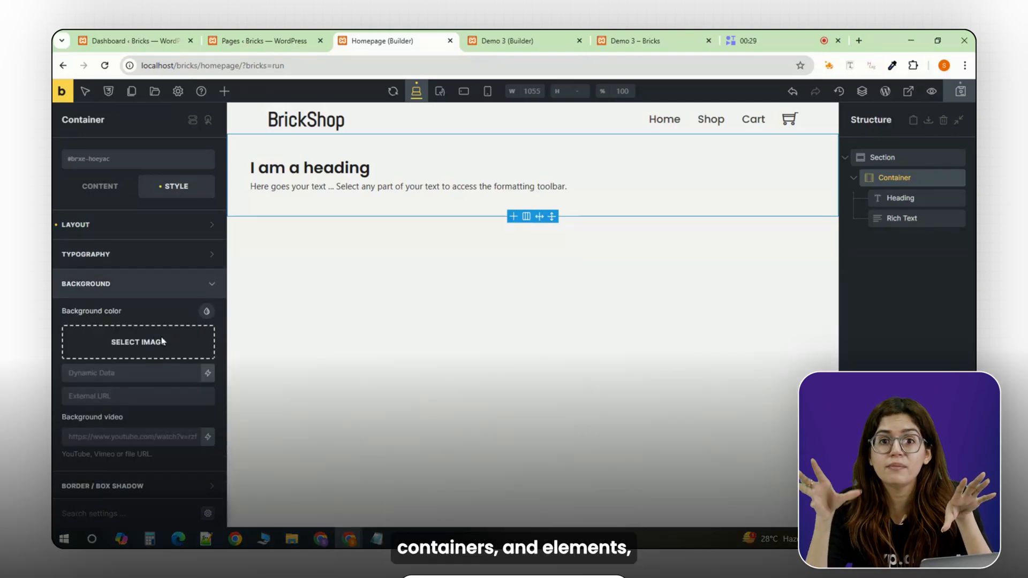
# Use the dark desk-lamp photo as container background and colour the paragraph #f5f5f5.
pyautogui.click(137, 341)
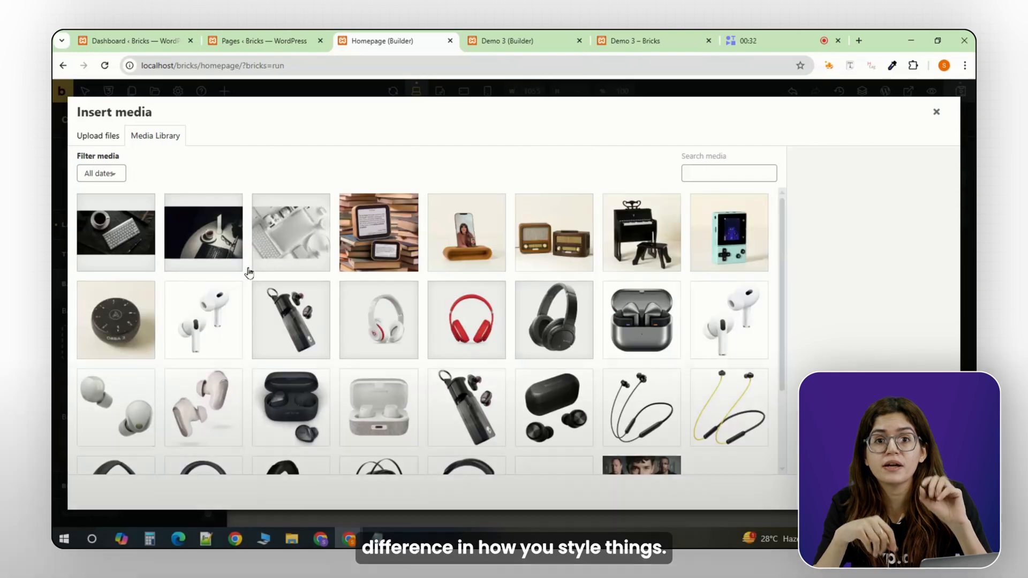
pyautogui.click(203, 232)
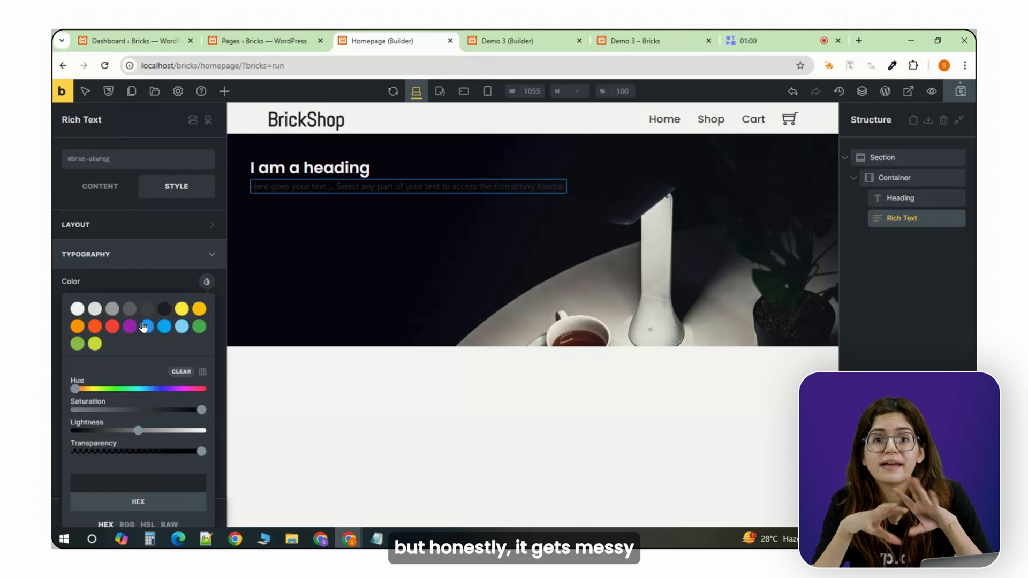
pyautogui.click(76, 309)
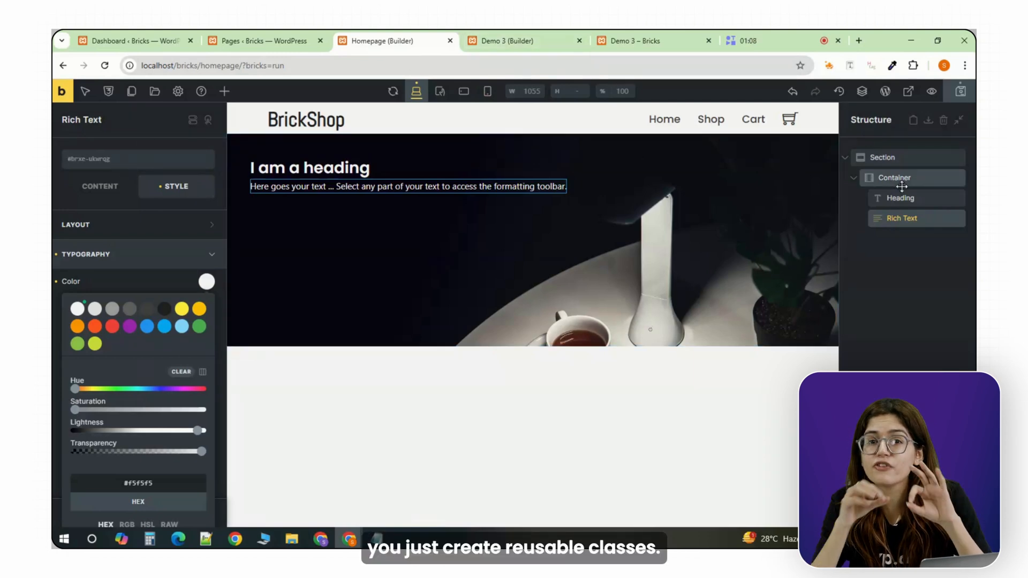
pyautogui.click(892, 178)
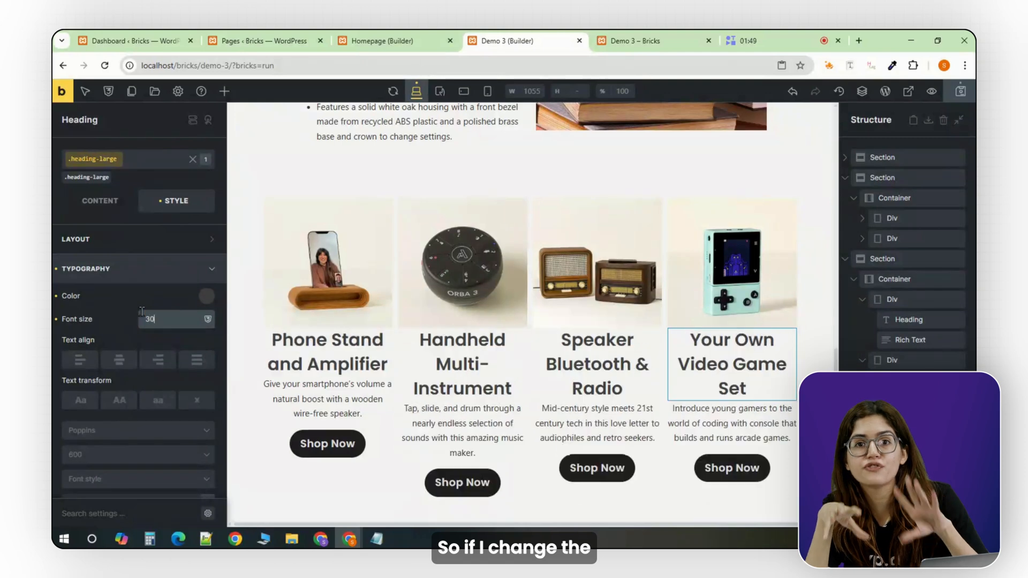
# Set .heading-large font size to 30 and .button-primary background to #2196F3 blue.
pyautogui.click(205, 296)
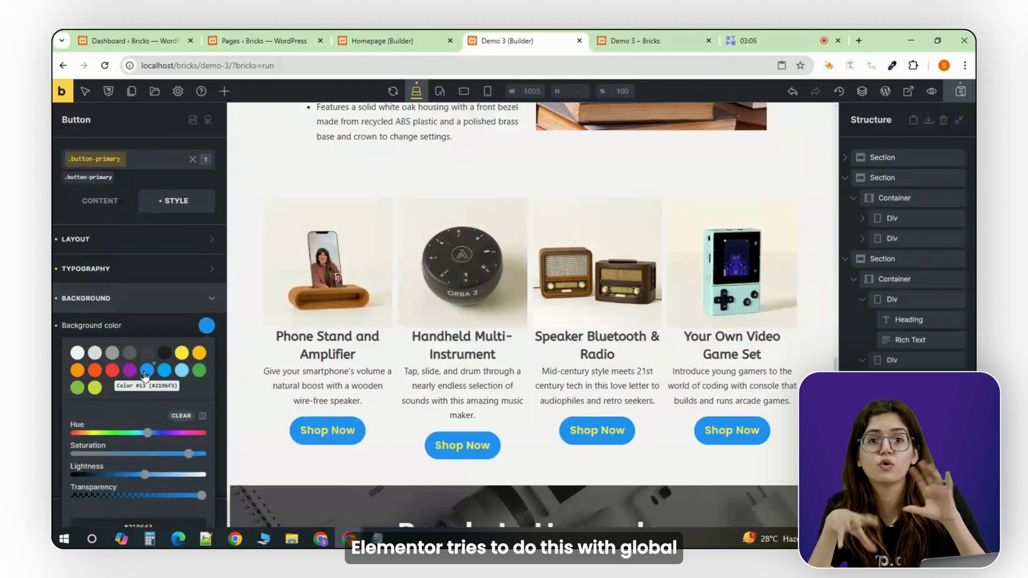
pyautogui.click(165, 353)
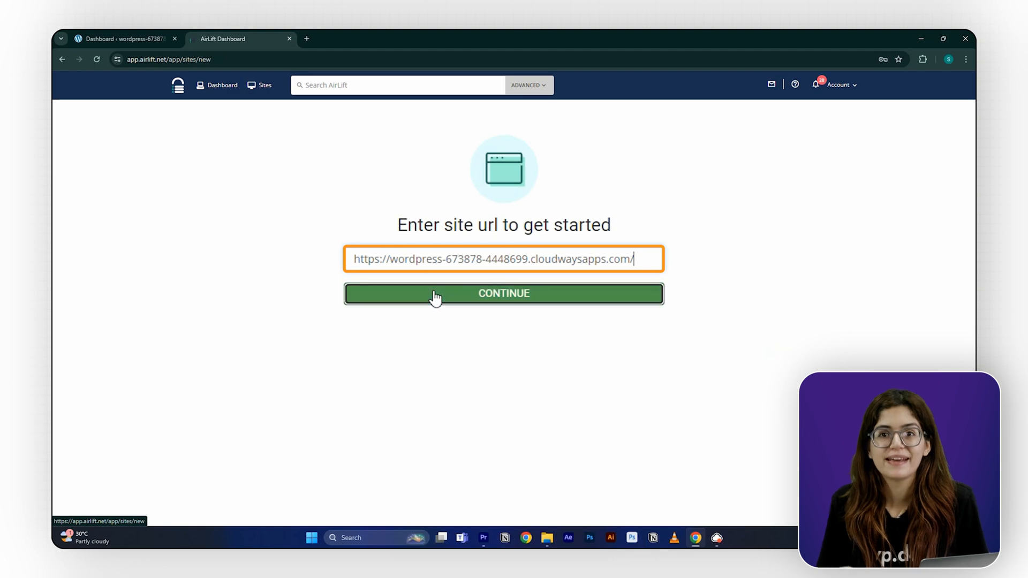
# Submit the new site's URL in AirLift to begin setup.
pyautogui.click(503, 293)
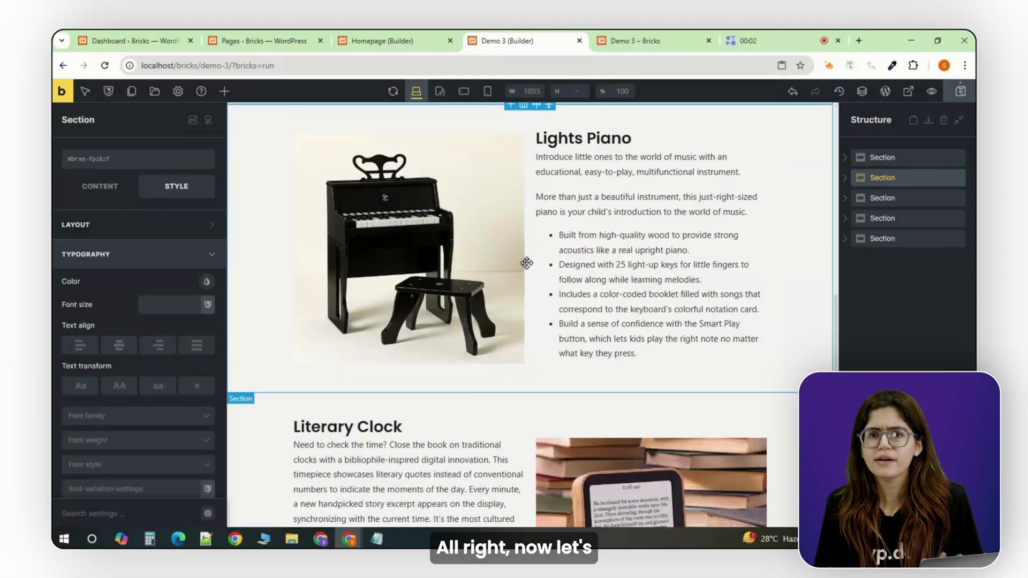
# Switch the canvas to the Mobile portrait breakpoint and scroll down to the Literary Clock section.
pyautogui.scroll(-3)
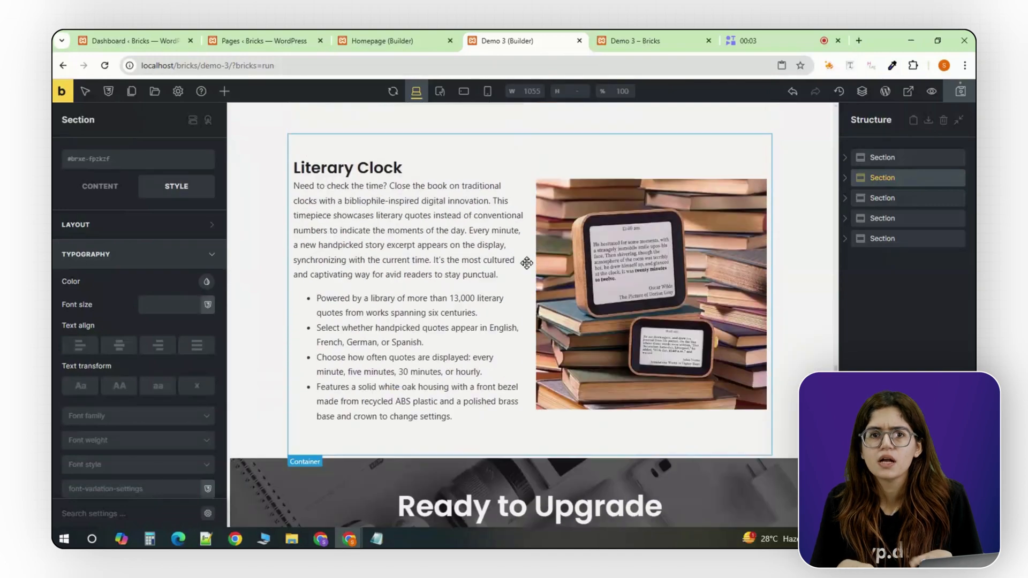
pyautogui.click(487, 90)
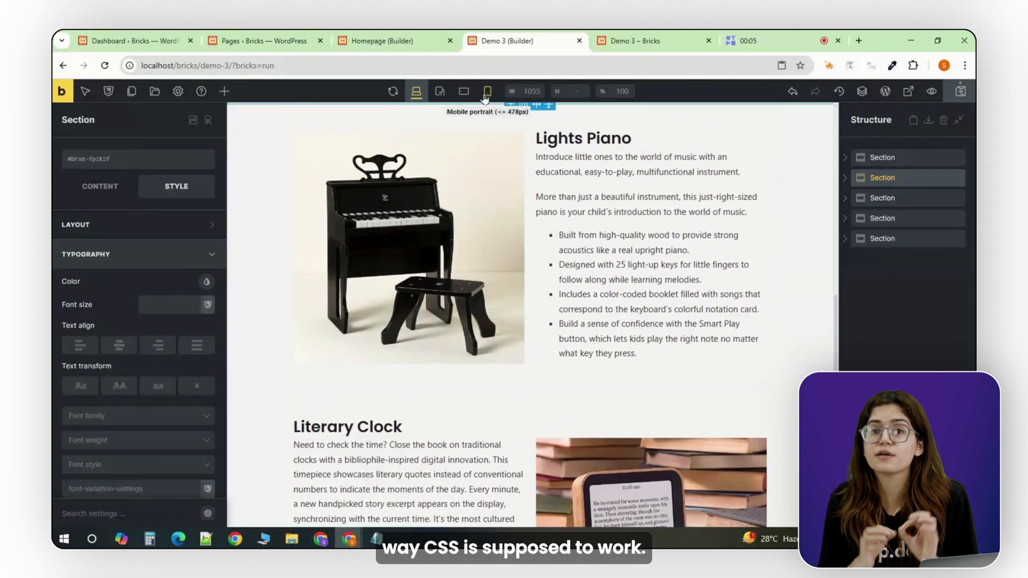
pyautogui.click(487, 90)
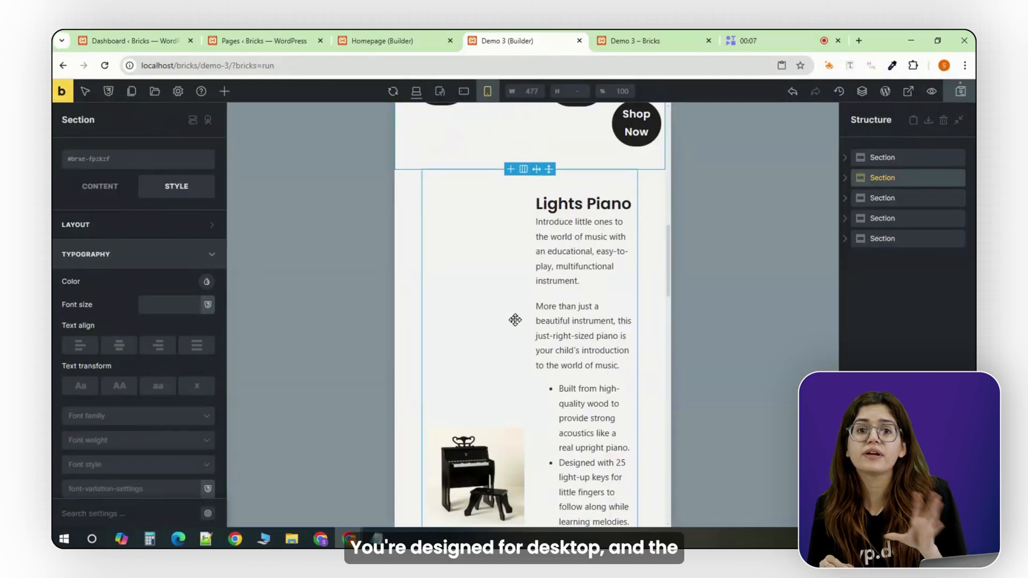
pyautogui.scroll(-3)
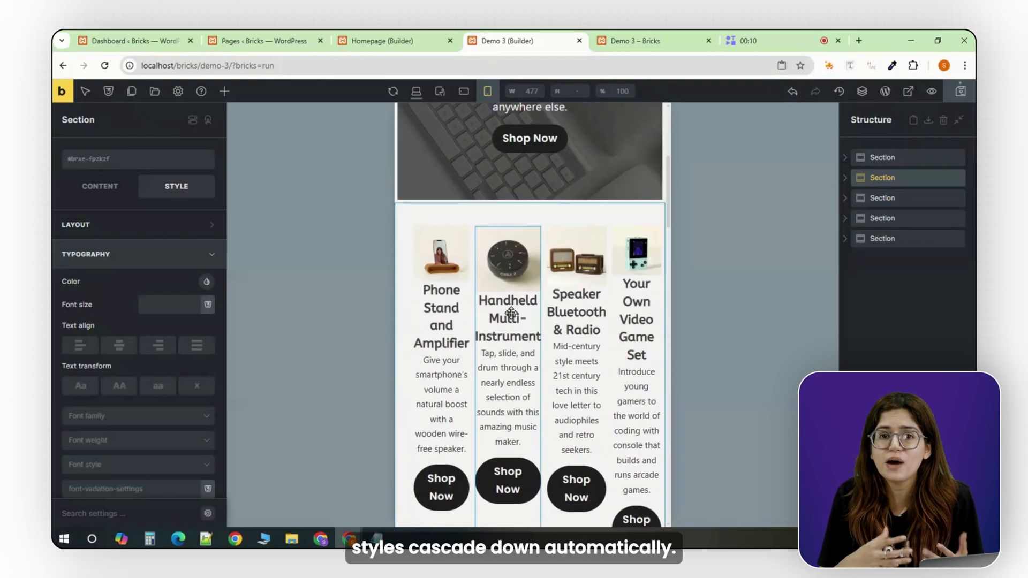
pyautogui.scroll(-3)
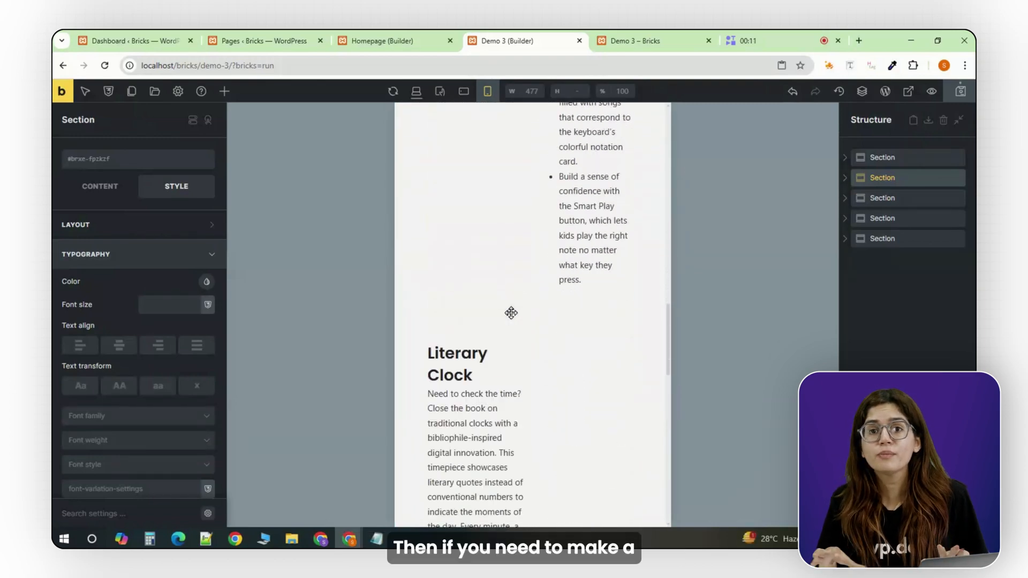
pyautogui.scroll(-3)
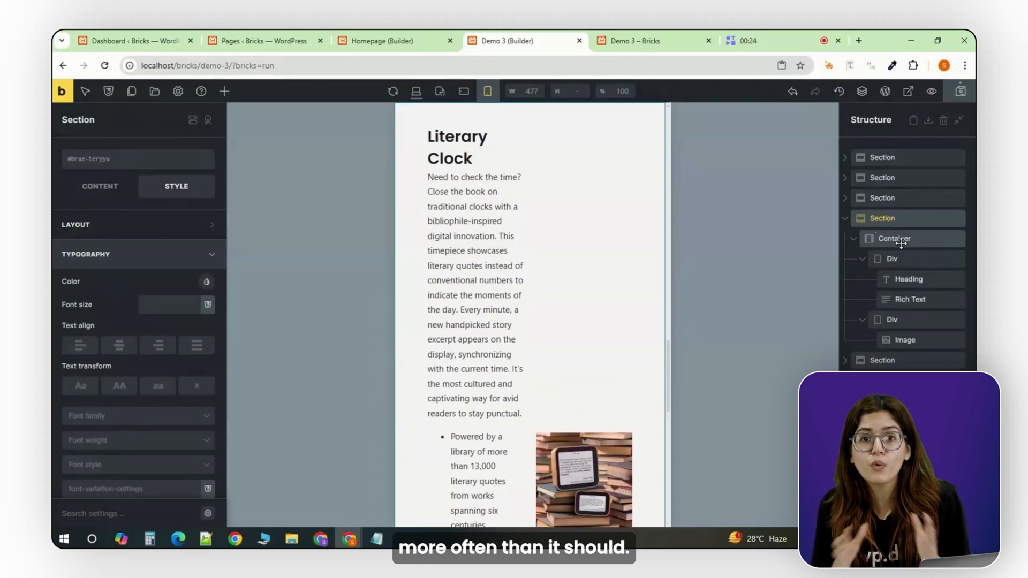
# On the .col-fr container, set Grid template columns to 1fr for the mobile breakpoint.
pyautogui.click(894, 238)
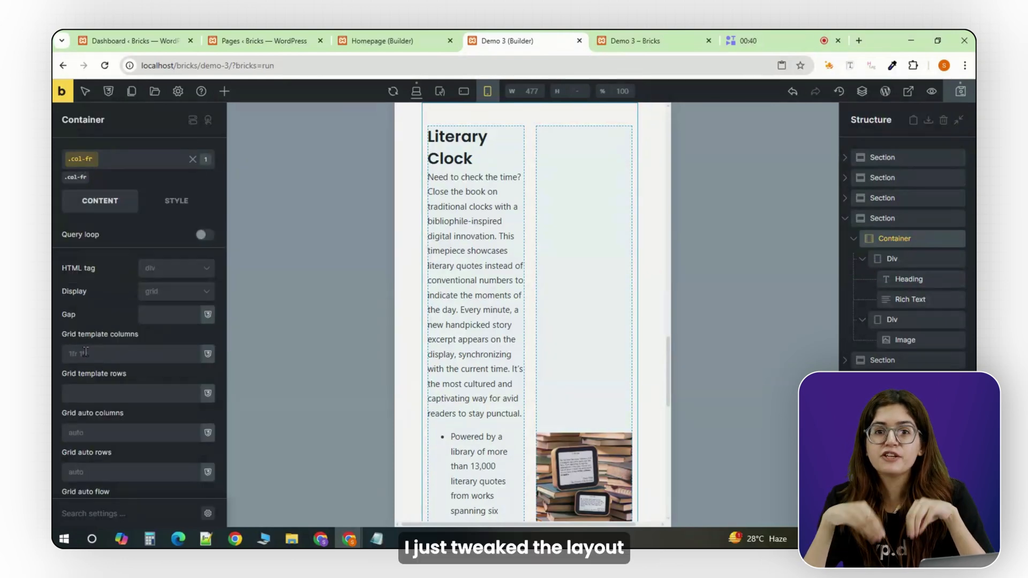
pyautogui.write('1fr')
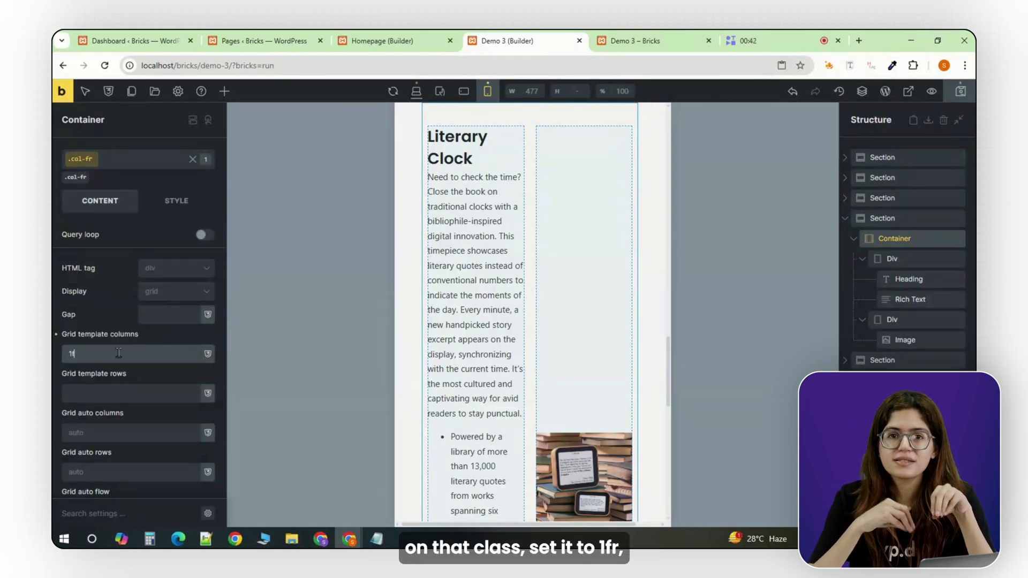
pyautogui.write('fr')
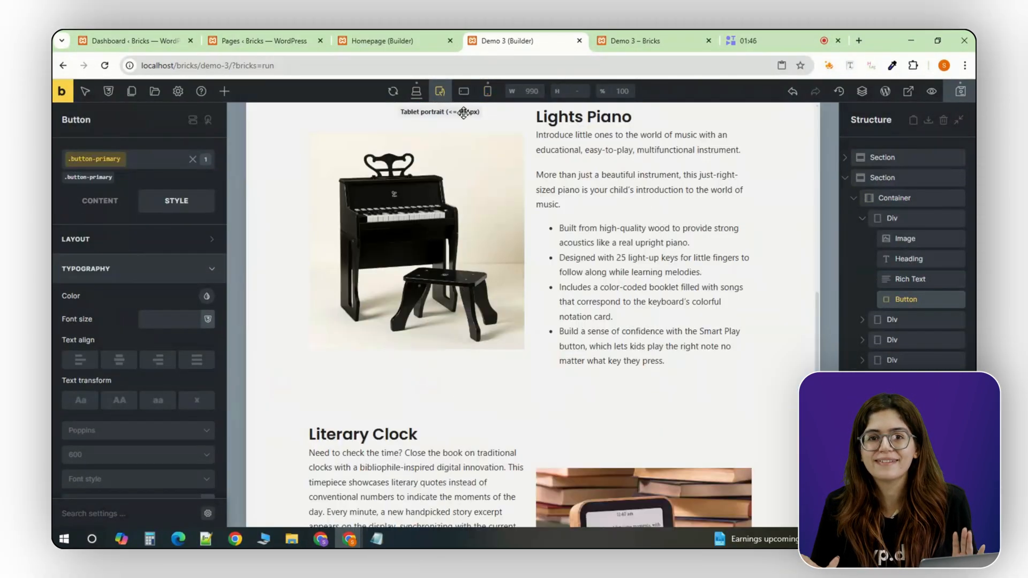
pyautogui.scroll(-3)
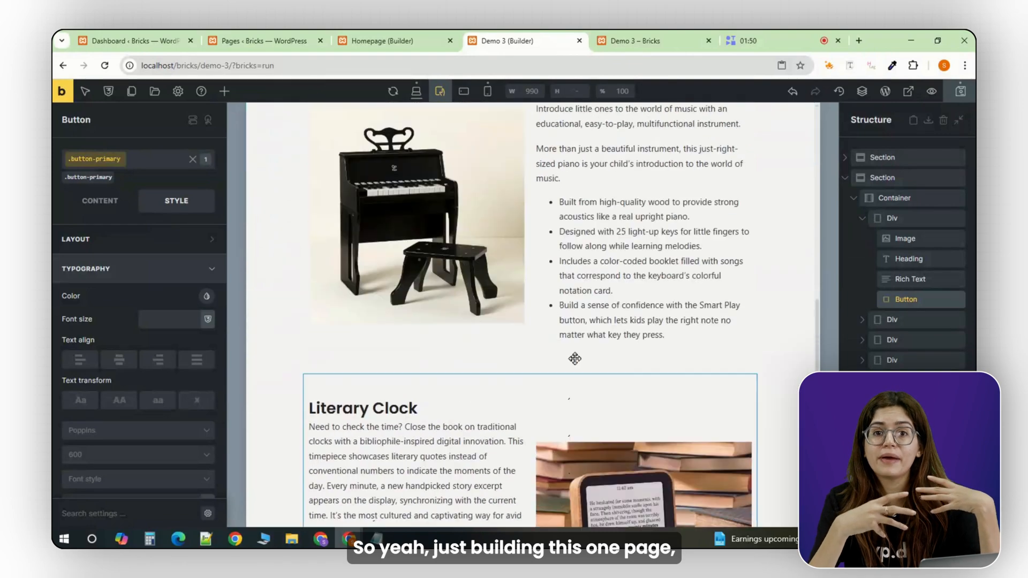